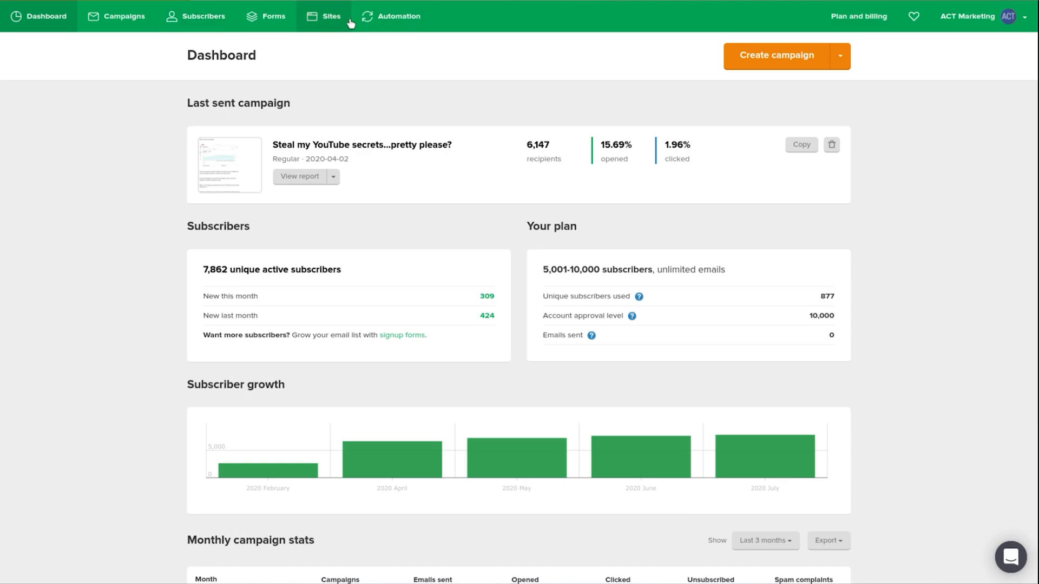
Go to the Sites section listing the account's landing pages
left_click(323, 16)
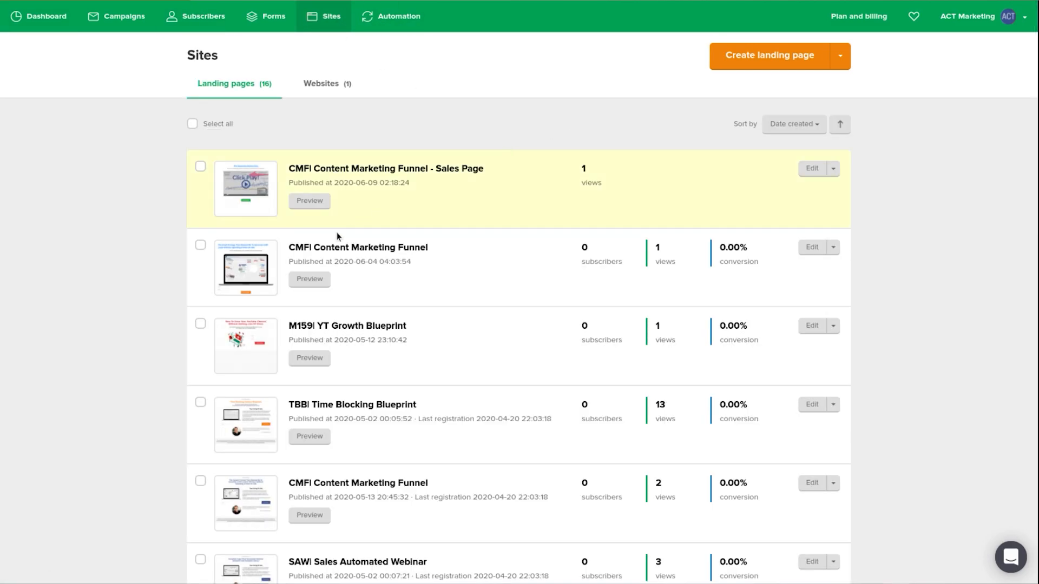
mouse_move(812, 252)
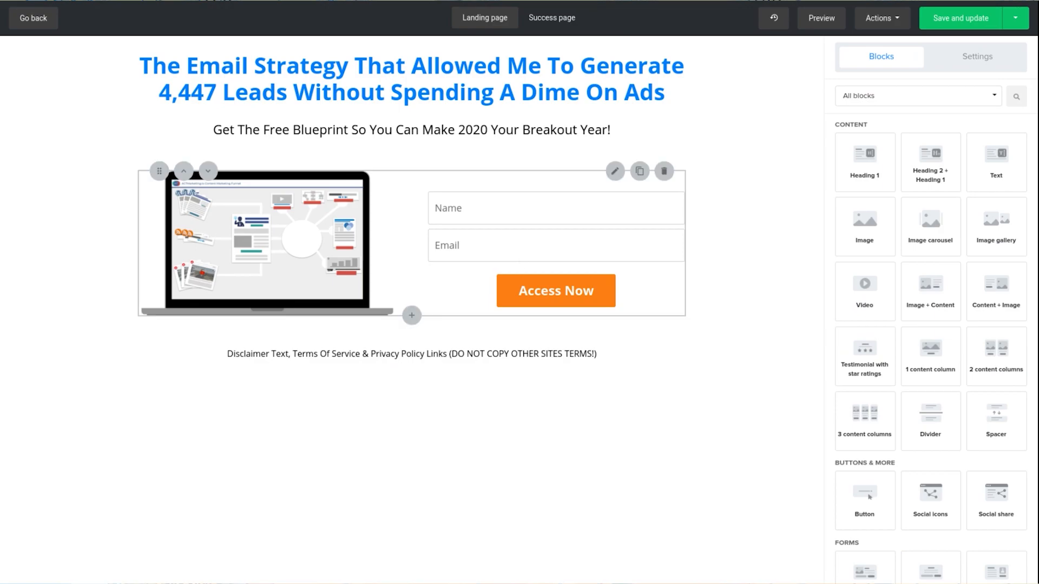
Check the 'Check Your Email' success page, return to the landing page and save it
left_click(551, 17)
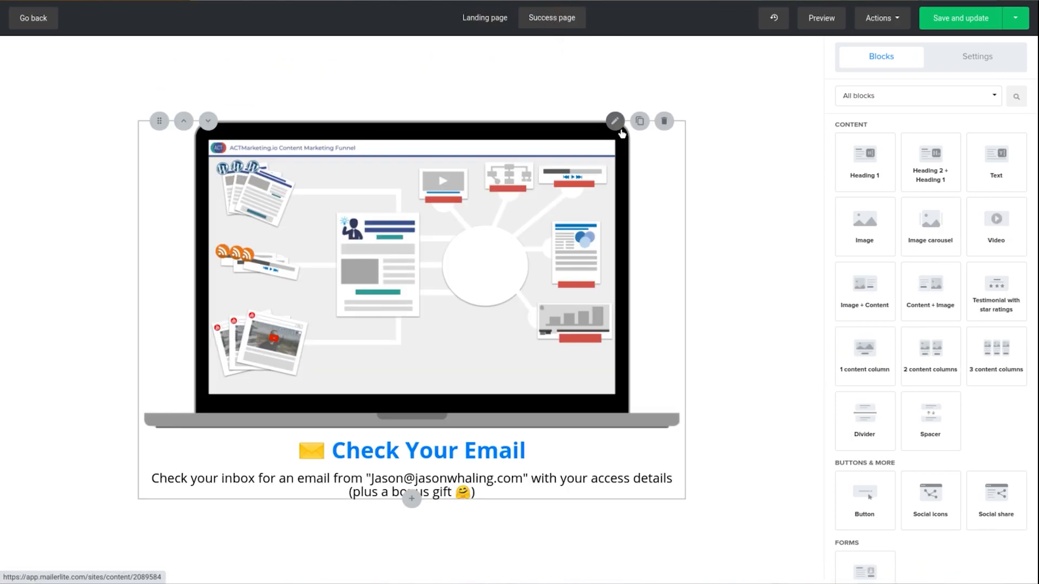
left_click(485, 18)
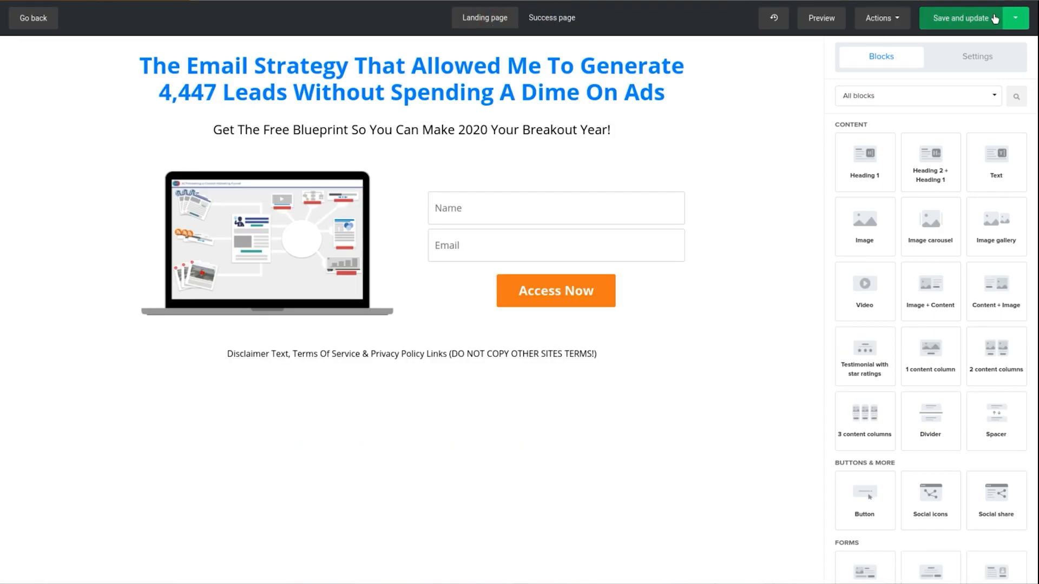
left_click(958, 19)
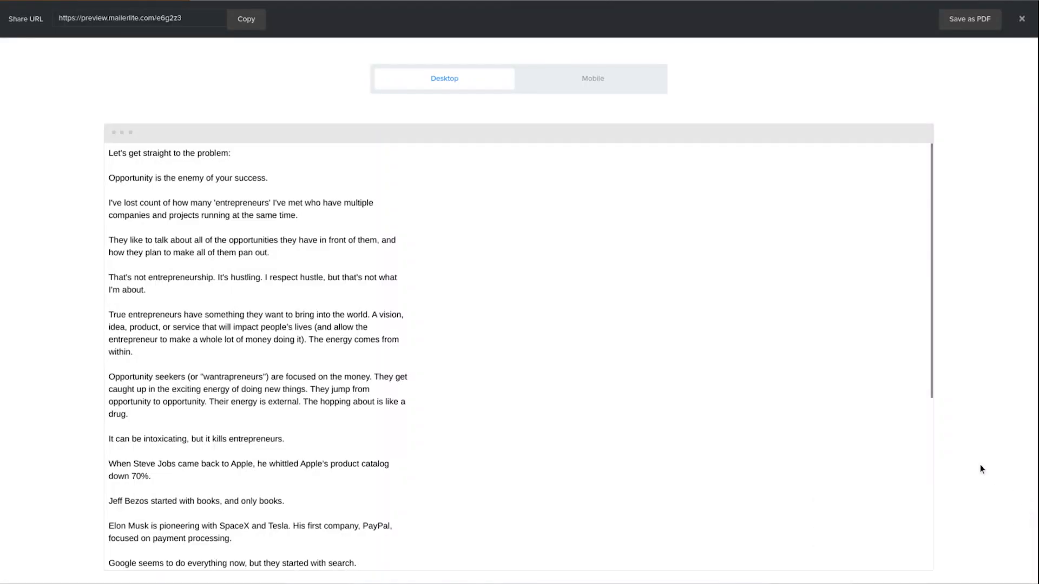
Preview the opportunity-syndrome automation email down to its footer, then close the preview
left_click(1020, 19)
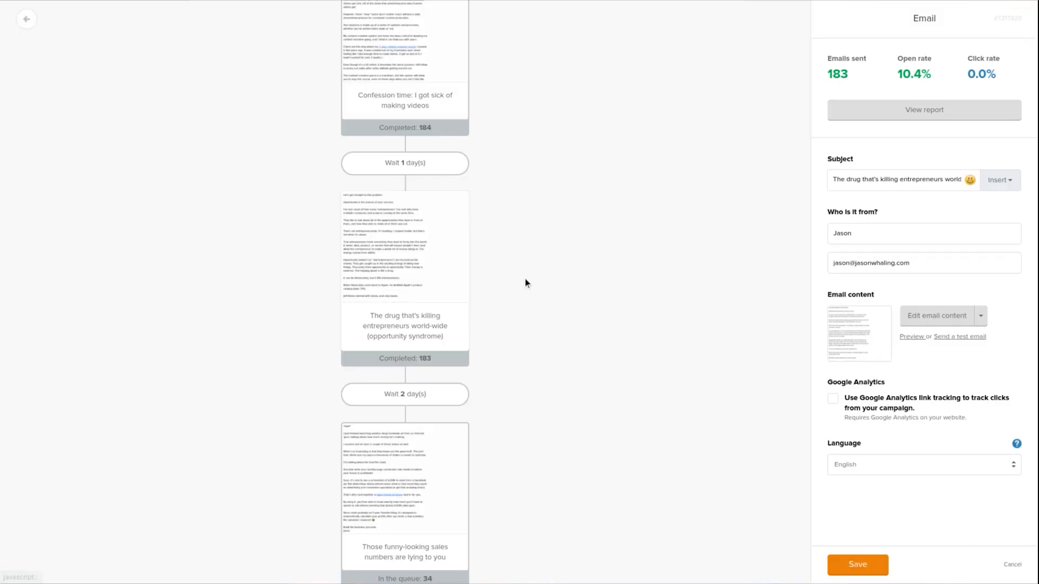
mouse_move(911, 337)
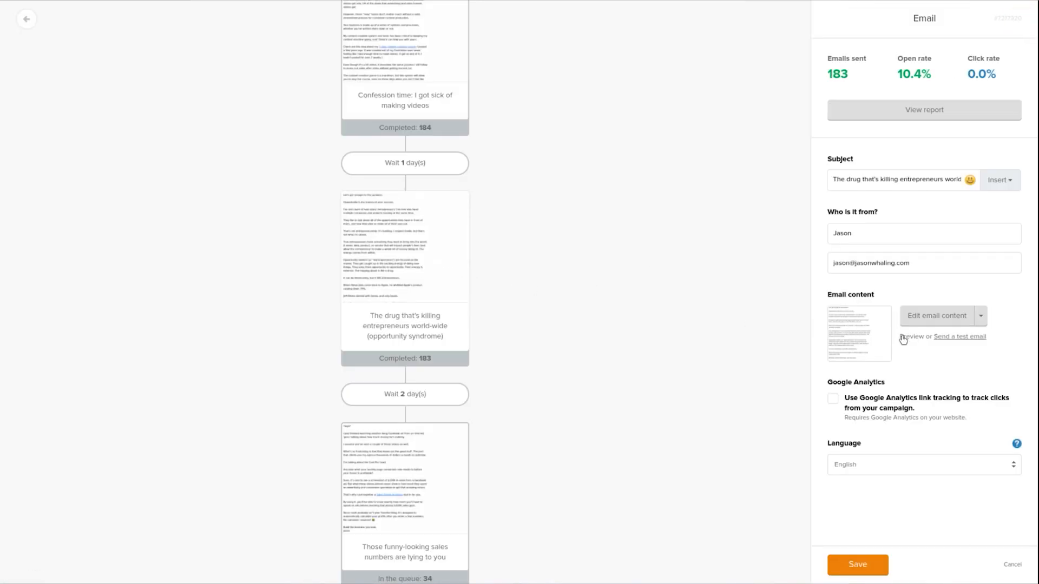
left_click(910, 337)
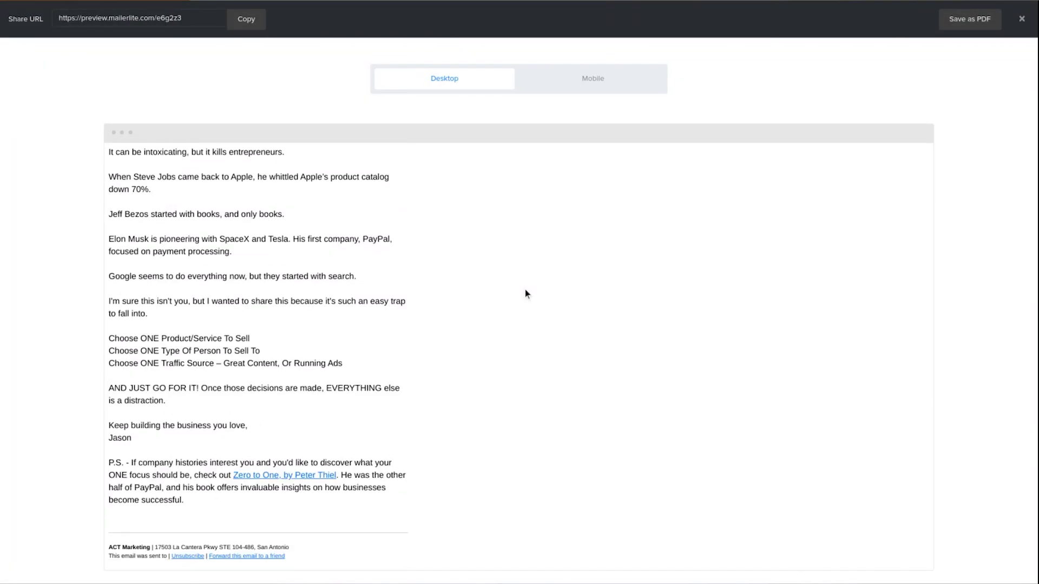
scroll("up", 3)
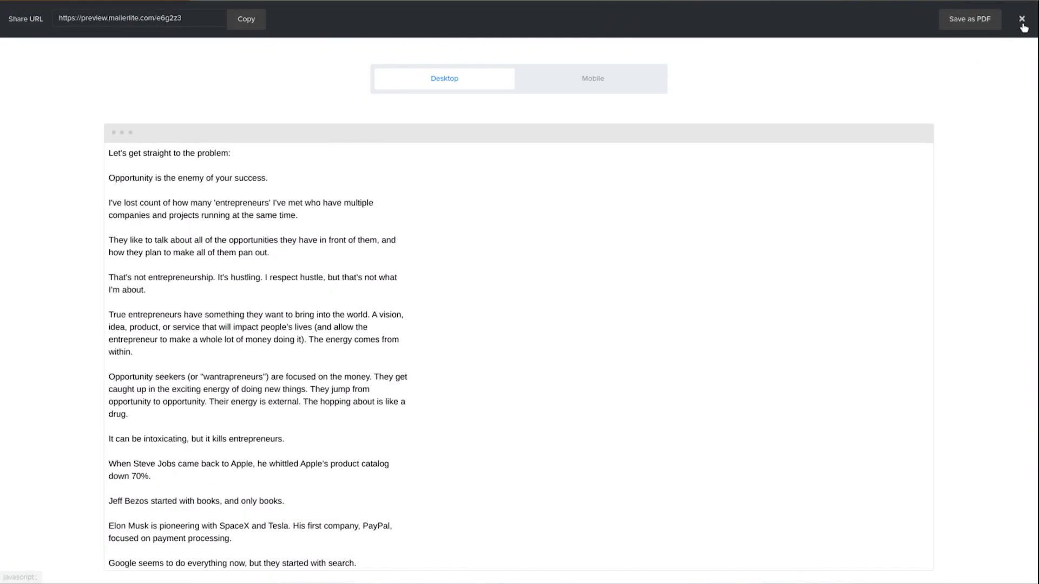
left_click(1022, 18)
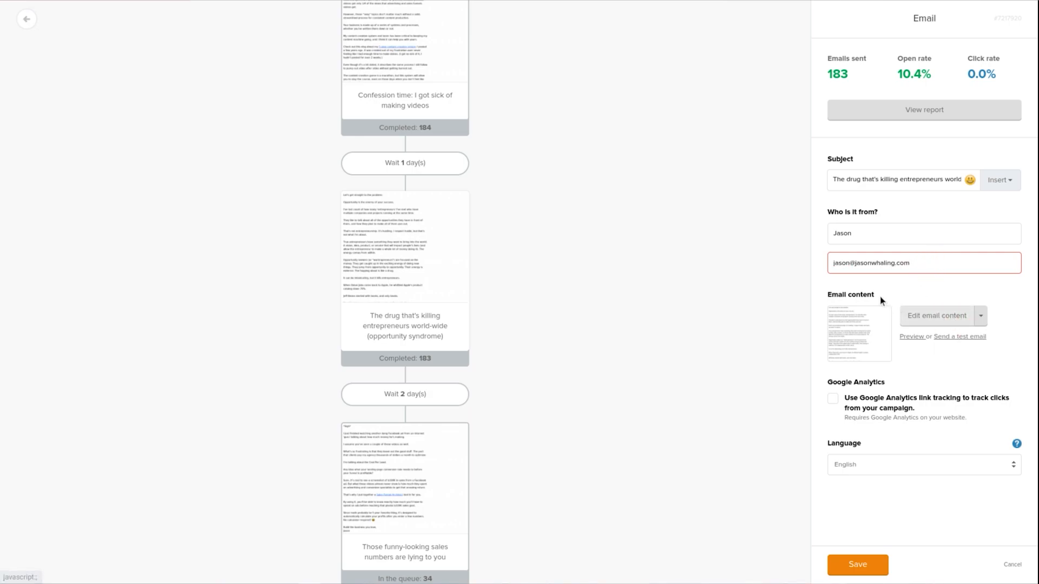
mouse_move(998, 575)
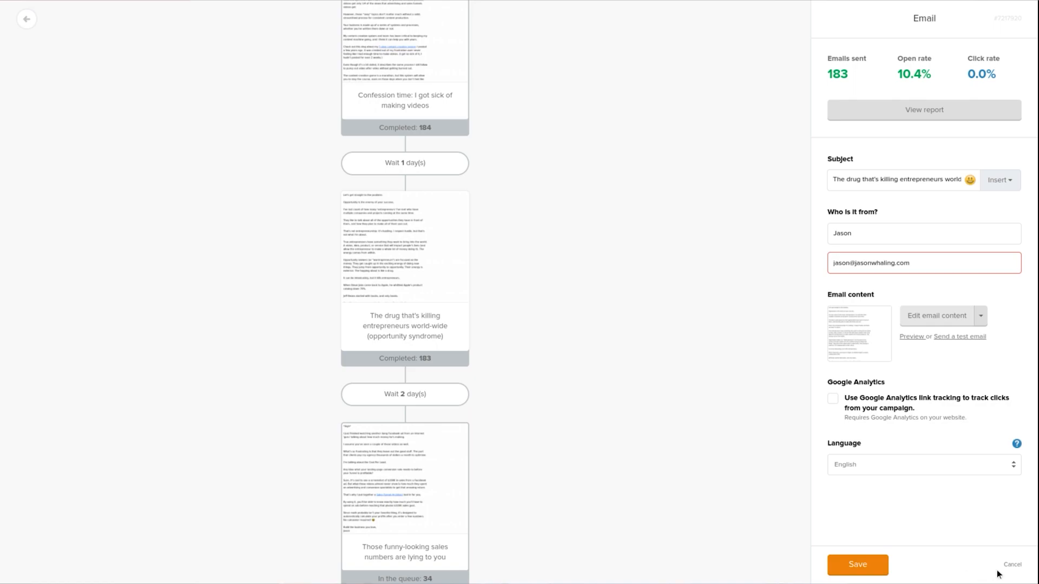
Discard the email settings changes and open the email content for editing
left_click(937, 316)
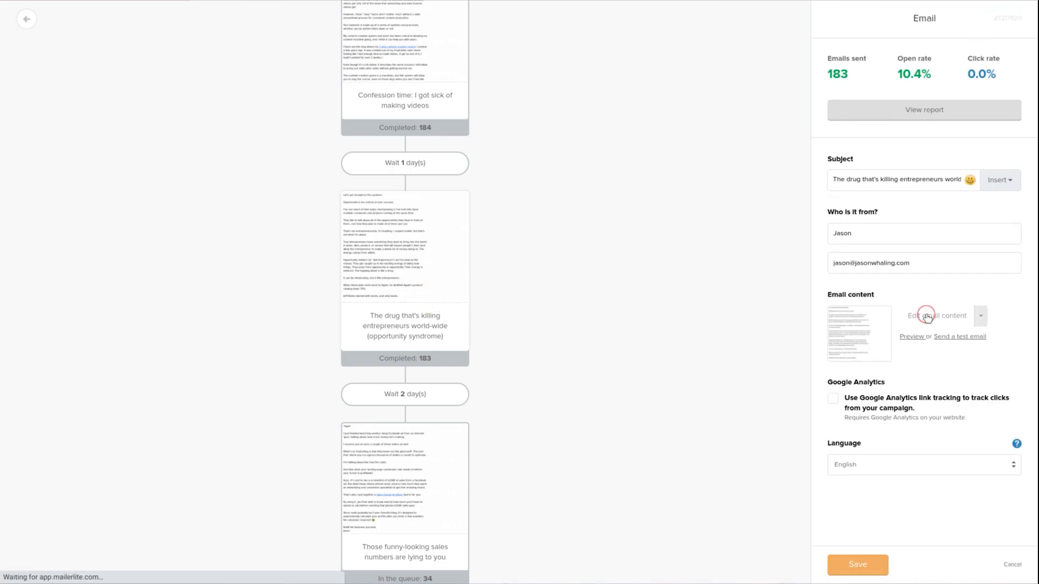
left_click(937, 315)
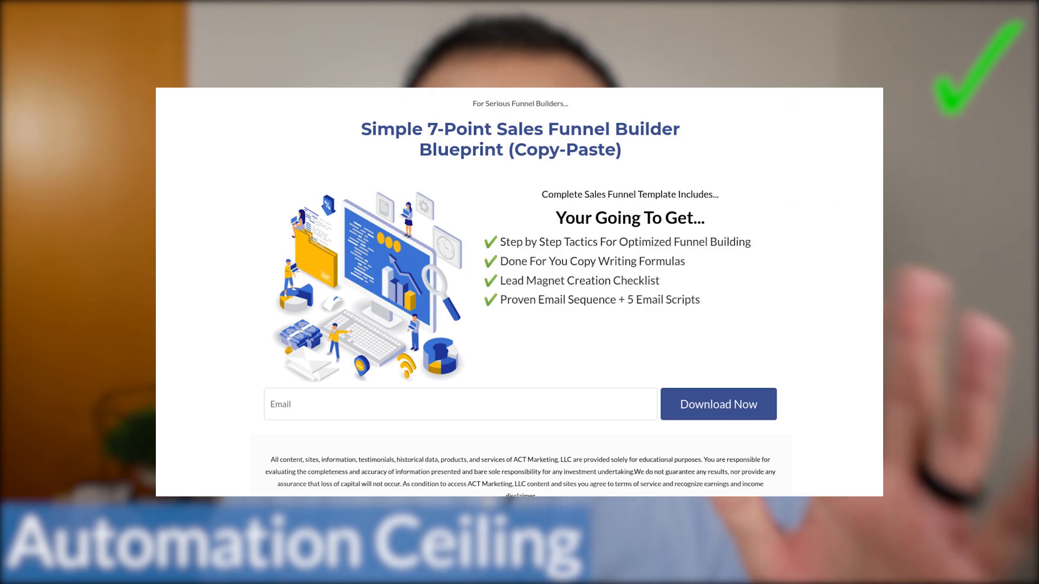
scroll("up", 3)
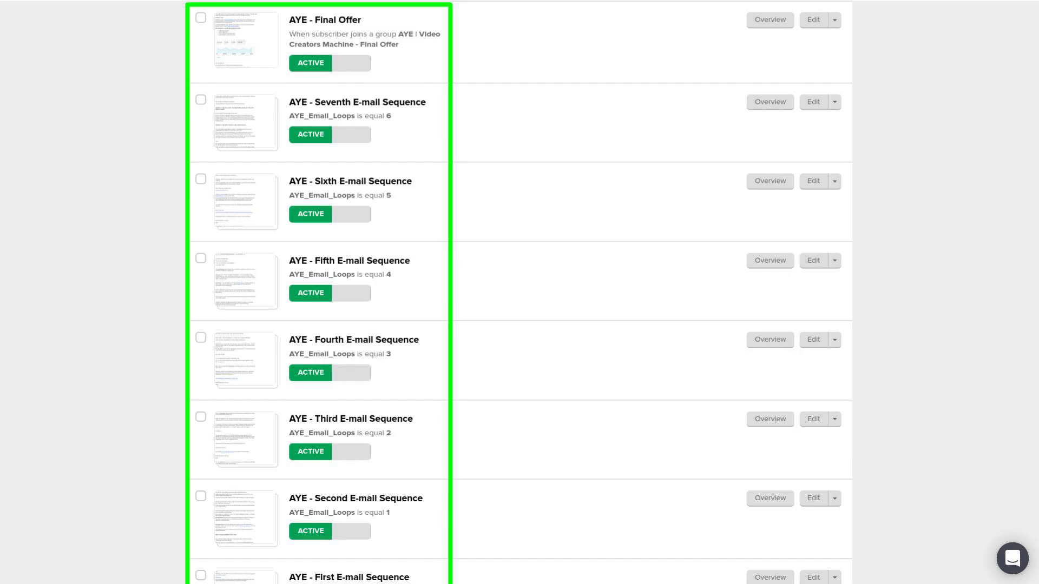
scroll("down", 3)
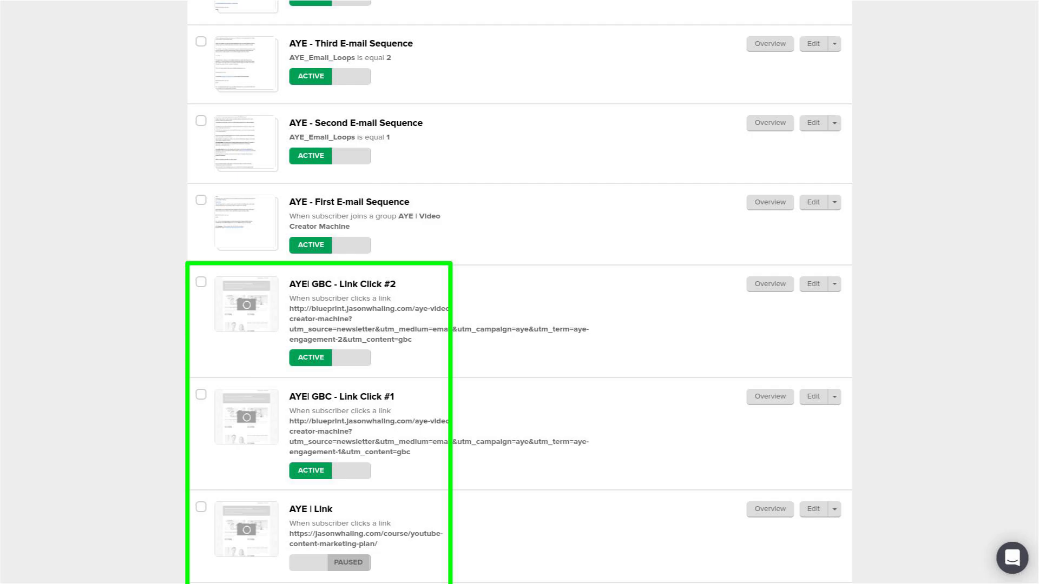
scroll("up", 3)
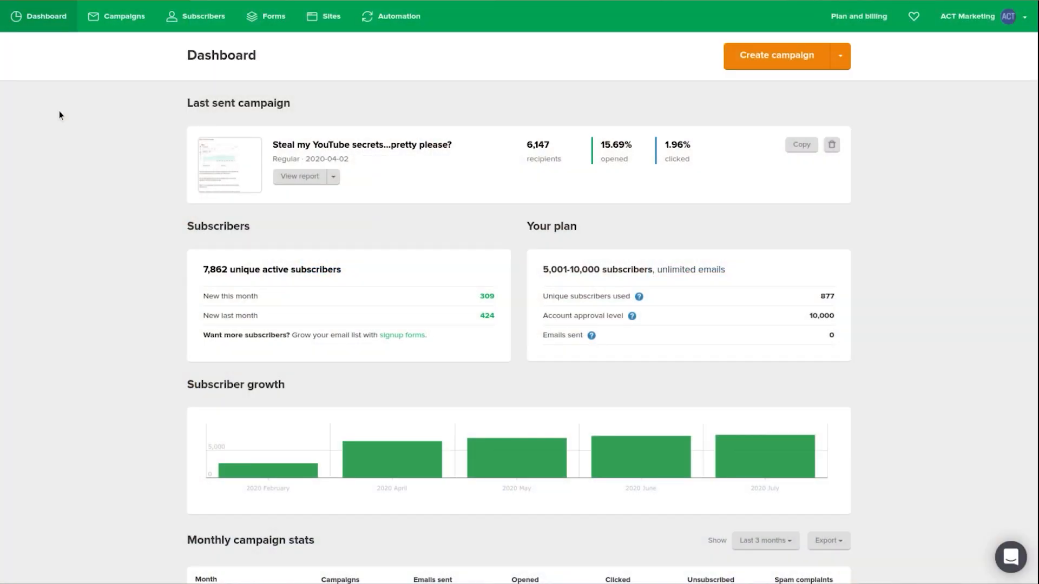
mouse_move(132, 141)
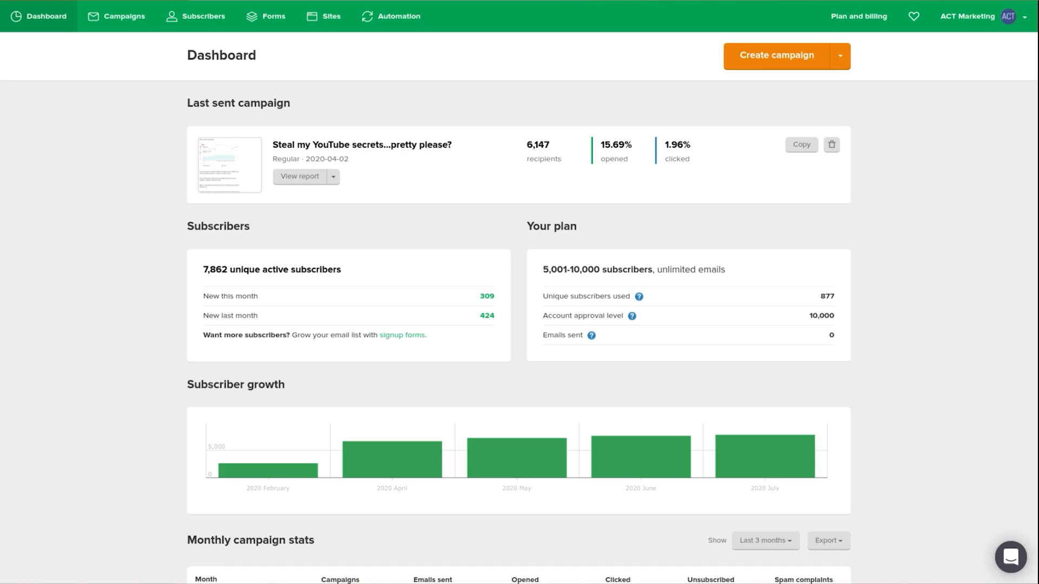
scroll("down", 3)
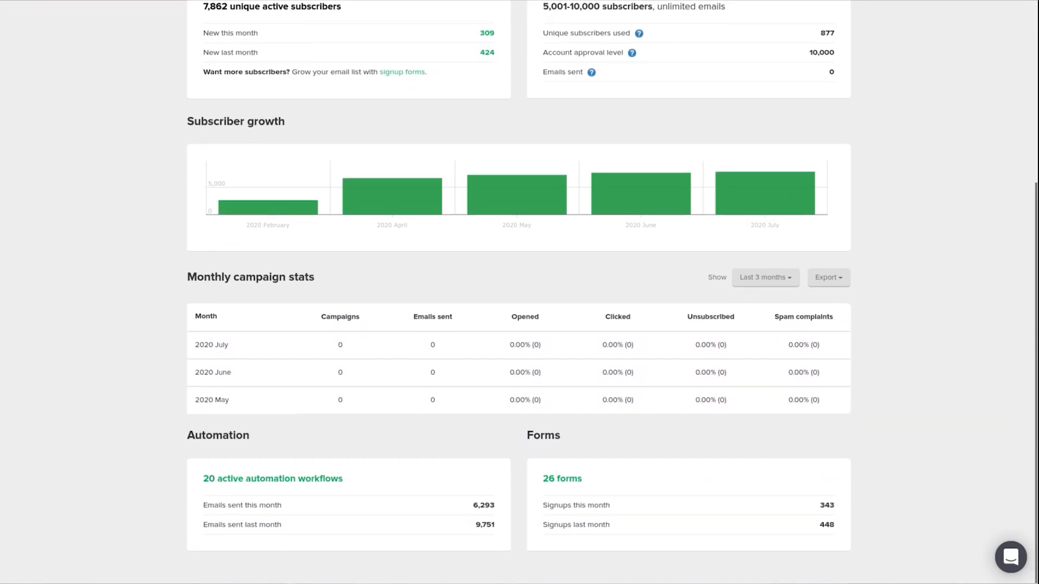
scroll("up", 3)
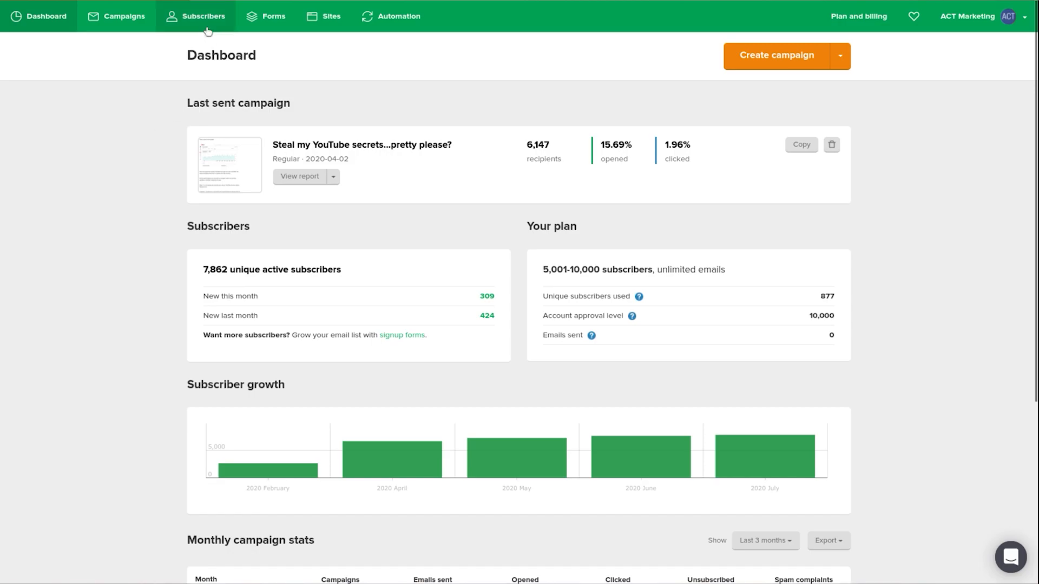
Browse the subscriber list, segments and groups, then go to the subscriber Stats
left_click(204, 16)
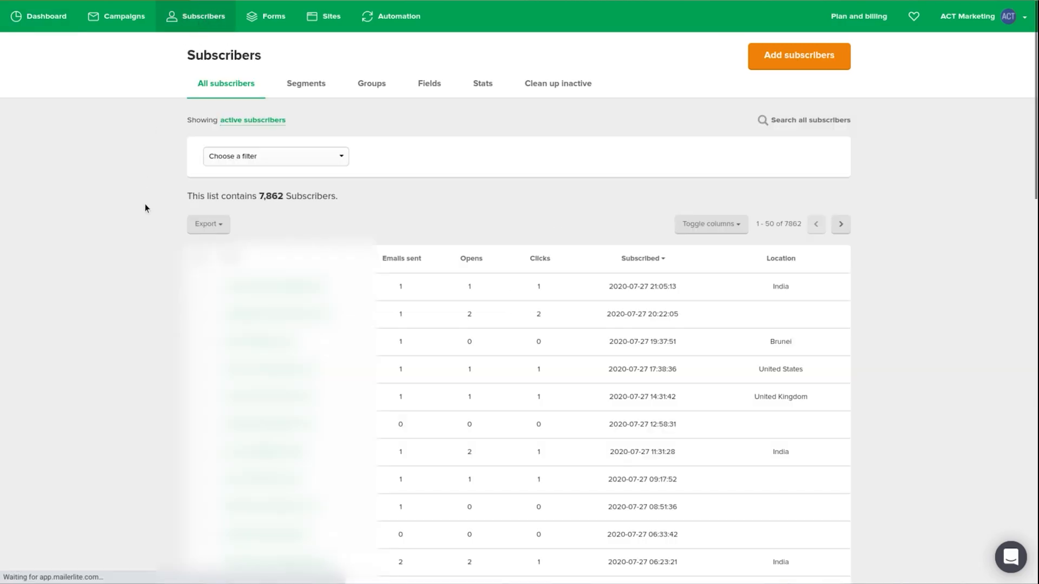
left_click(305, 83)
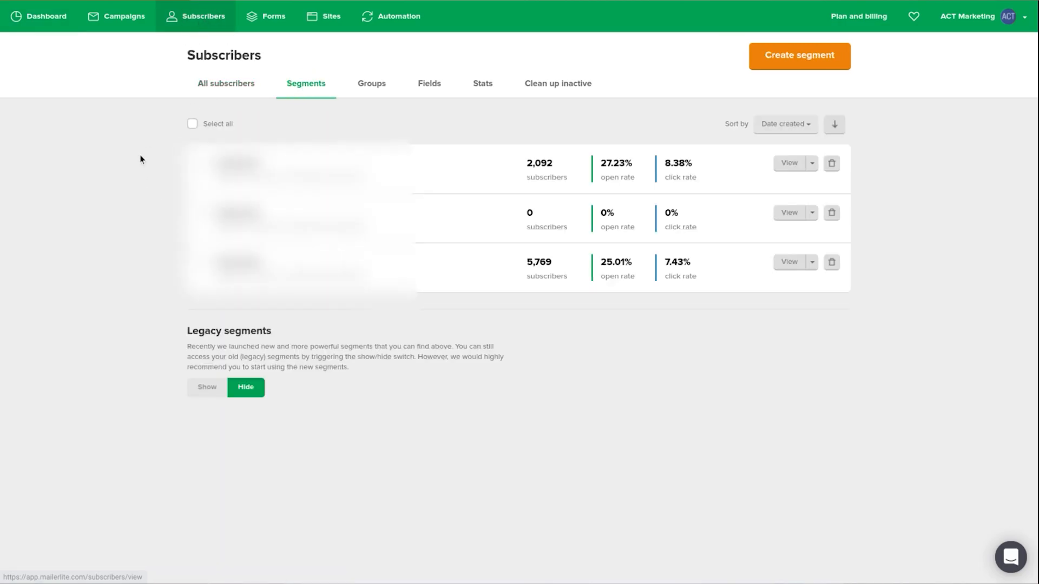
left_click(371, 83)
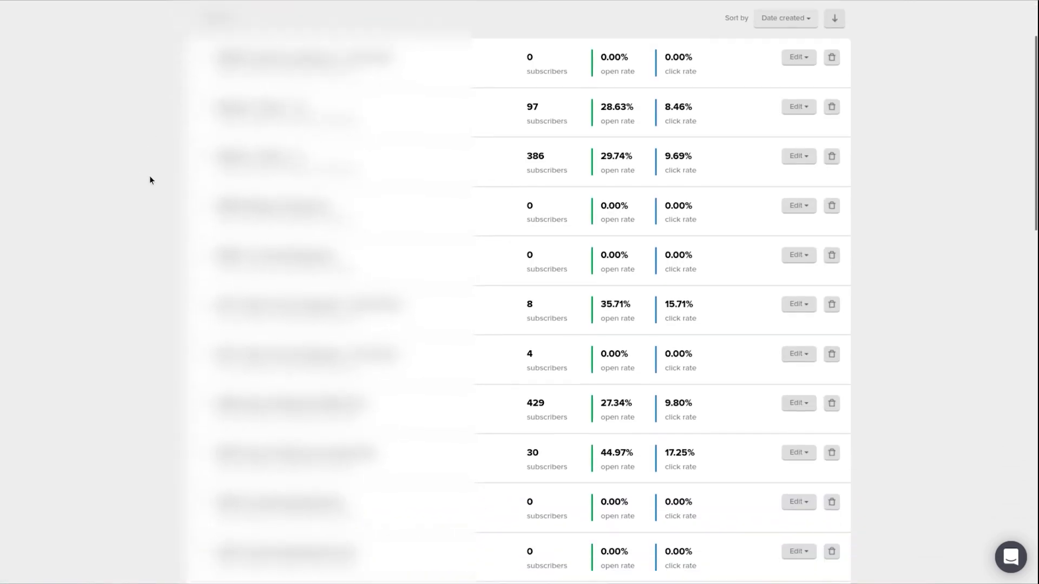
scroll("down", 3)
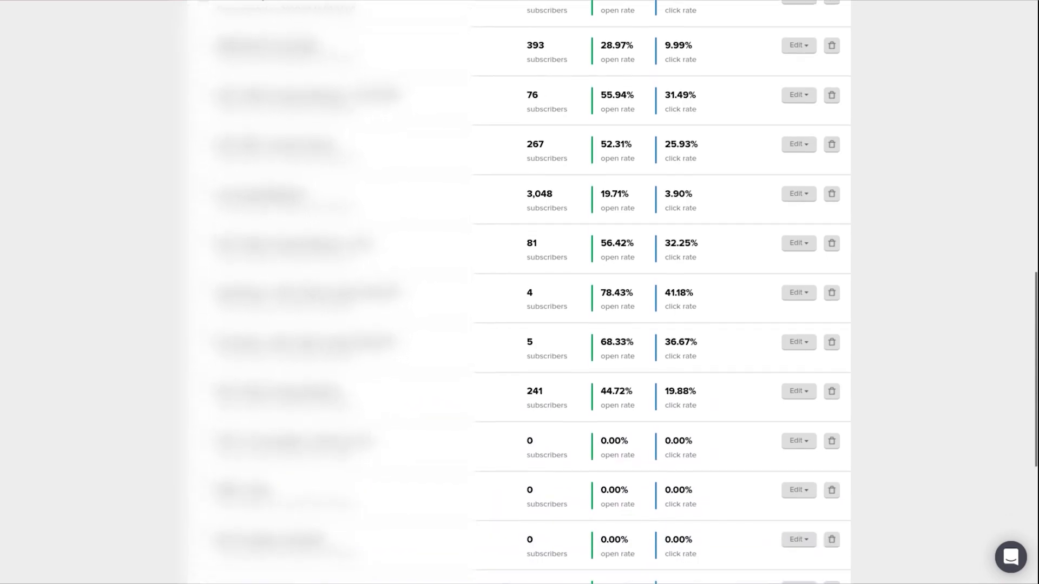
scroll("up", 3)
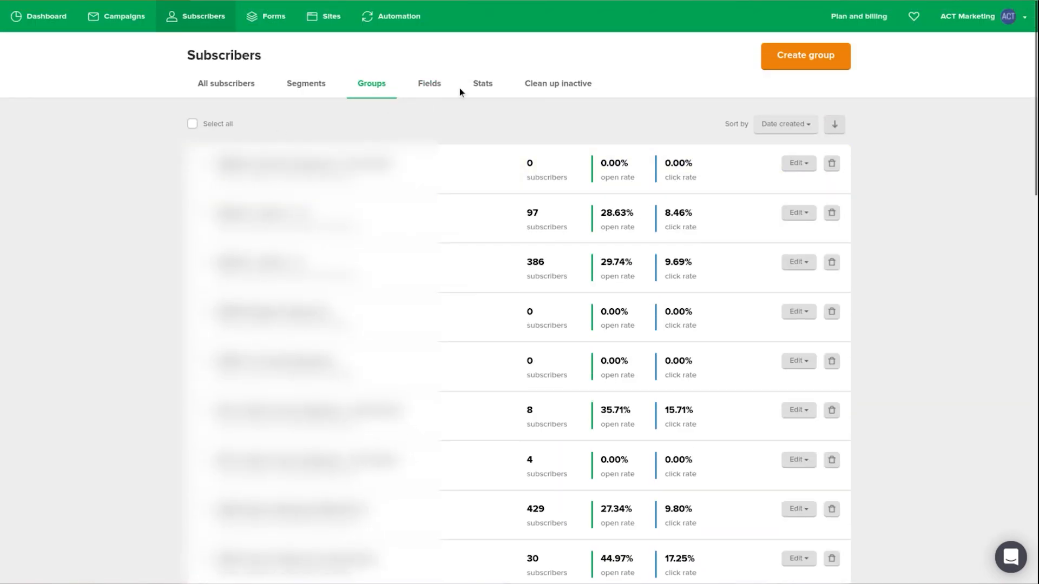
left_click(483, 83)
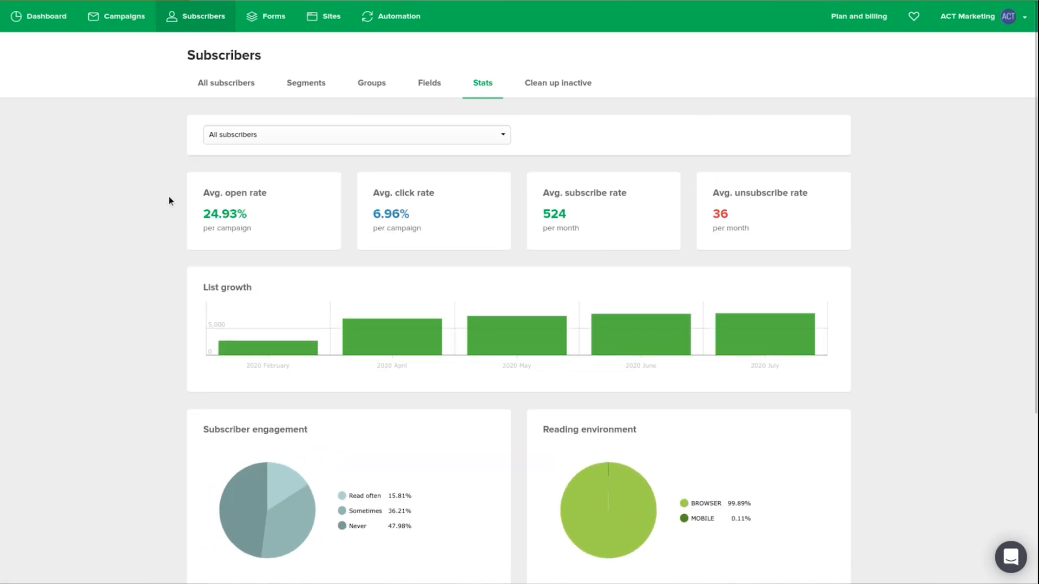
Break the stats down by Group instead of all subscribers and pick a group
left_click(356, 134)
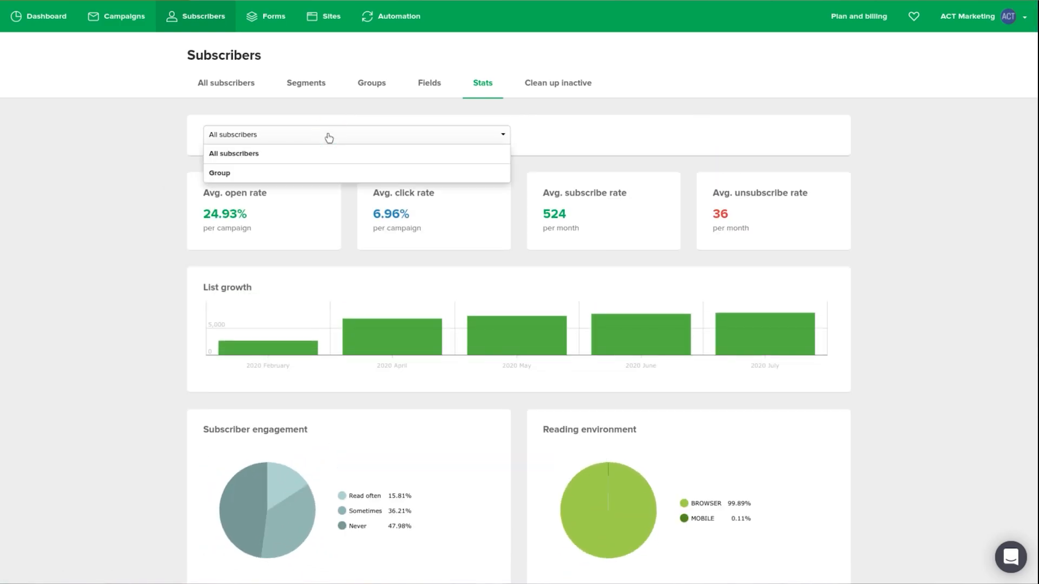
left_click(220, 174)
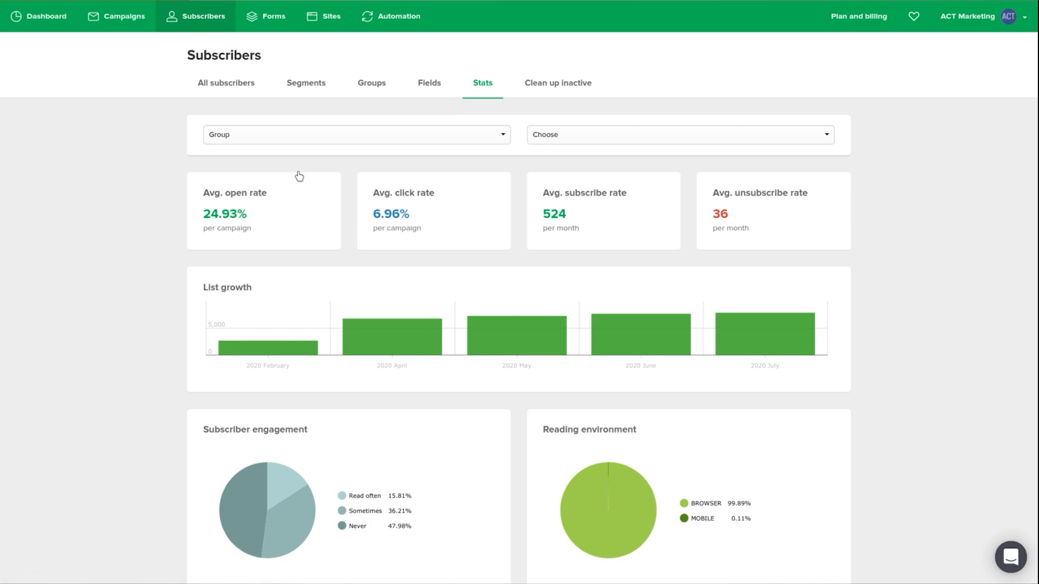
left_click(678, 134)
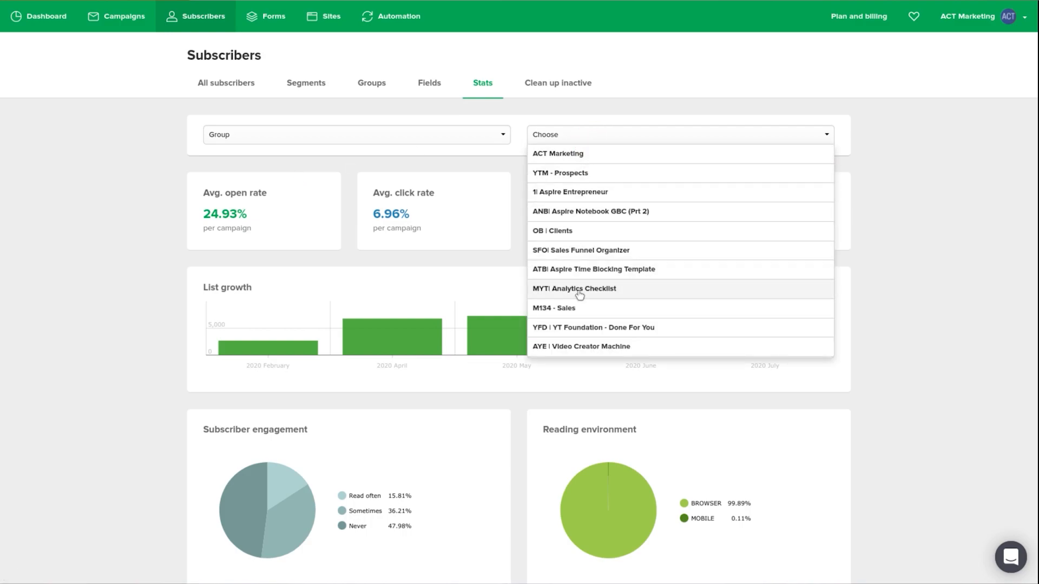
scroll("down", 3)
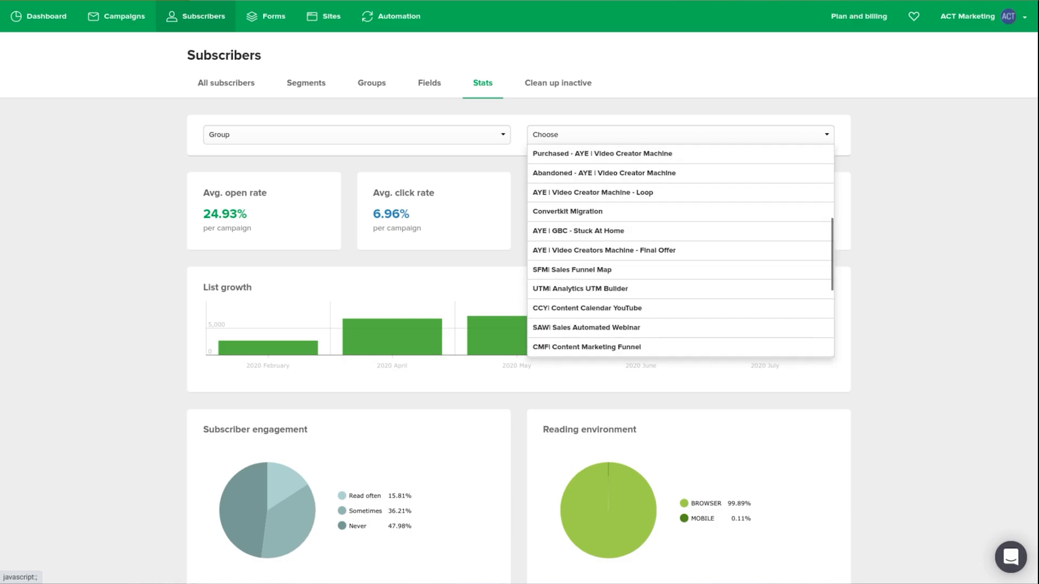
left_click(139, 172)
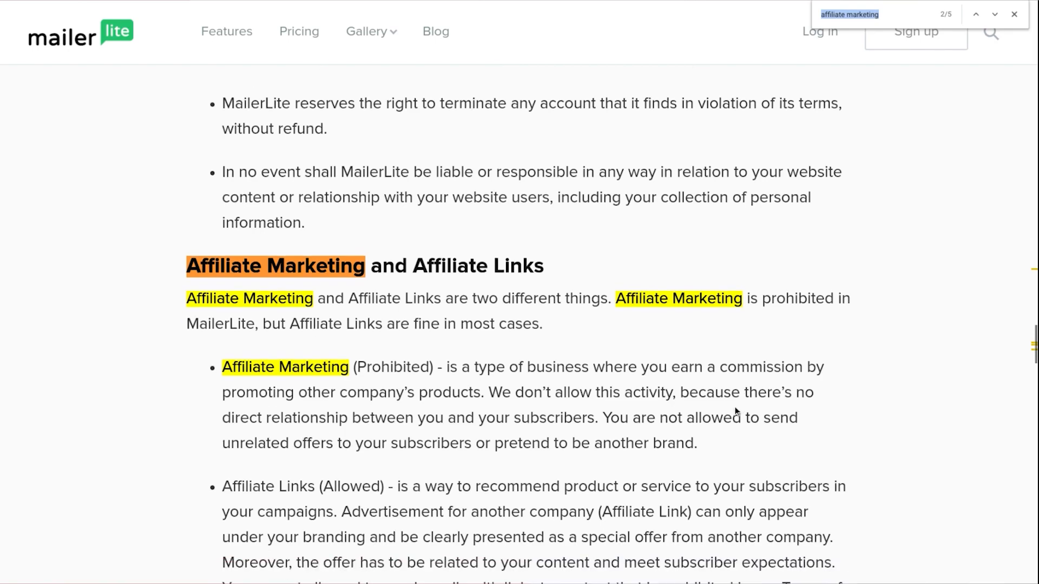
Scroll the terms page to the affiliate marketing and affiliate links section
scroll("down", 3)
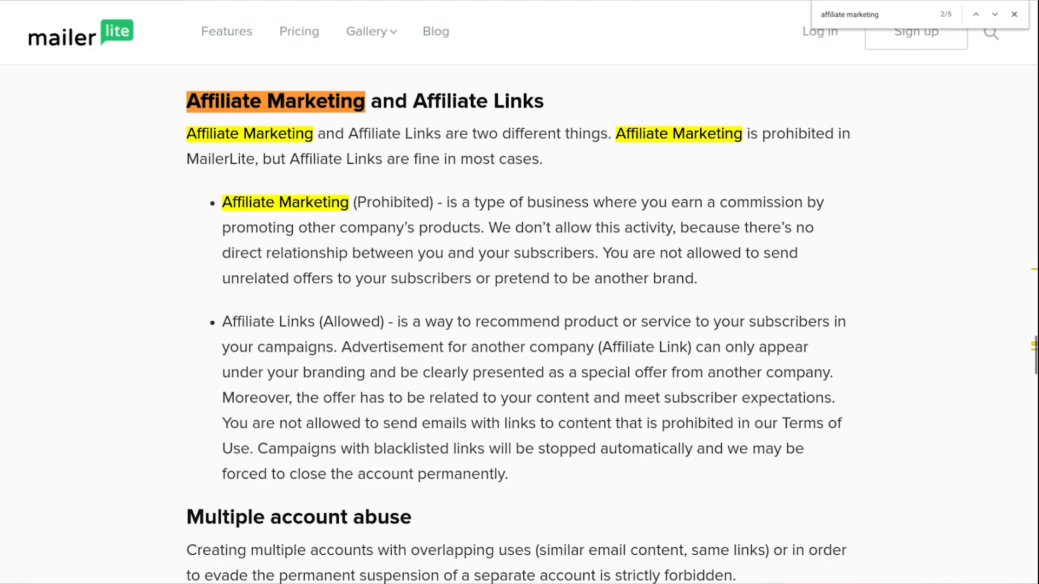
mouse_move(1000, 36)
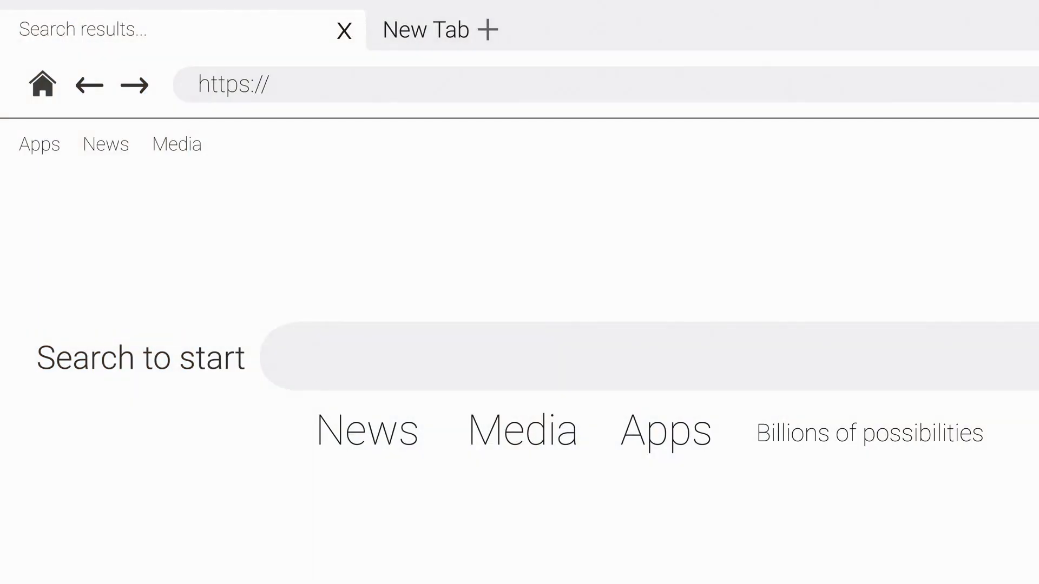
Search the terms page for 'affiliate marketing'
type("affi")
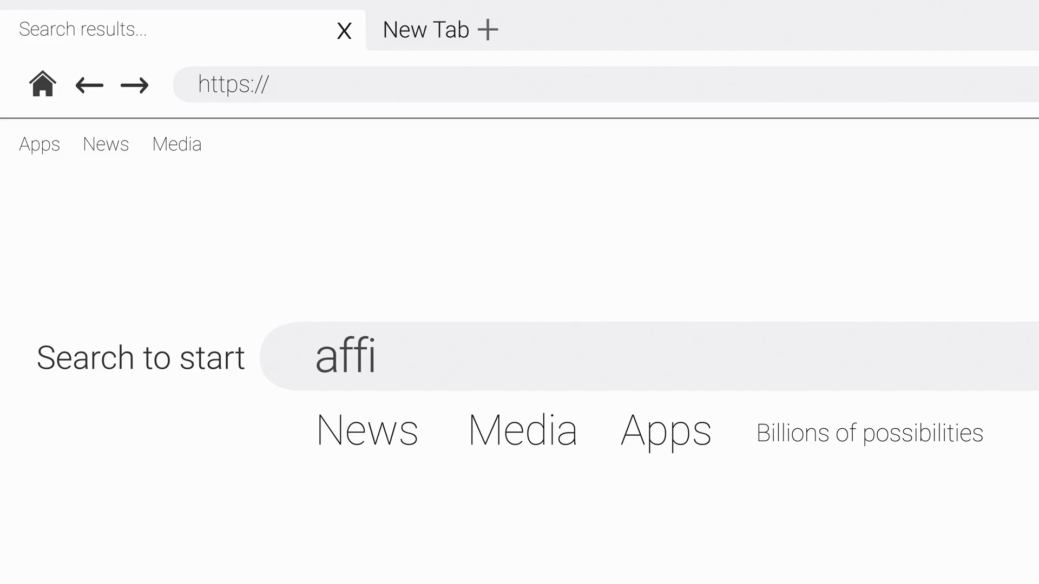
type("liate marketing")
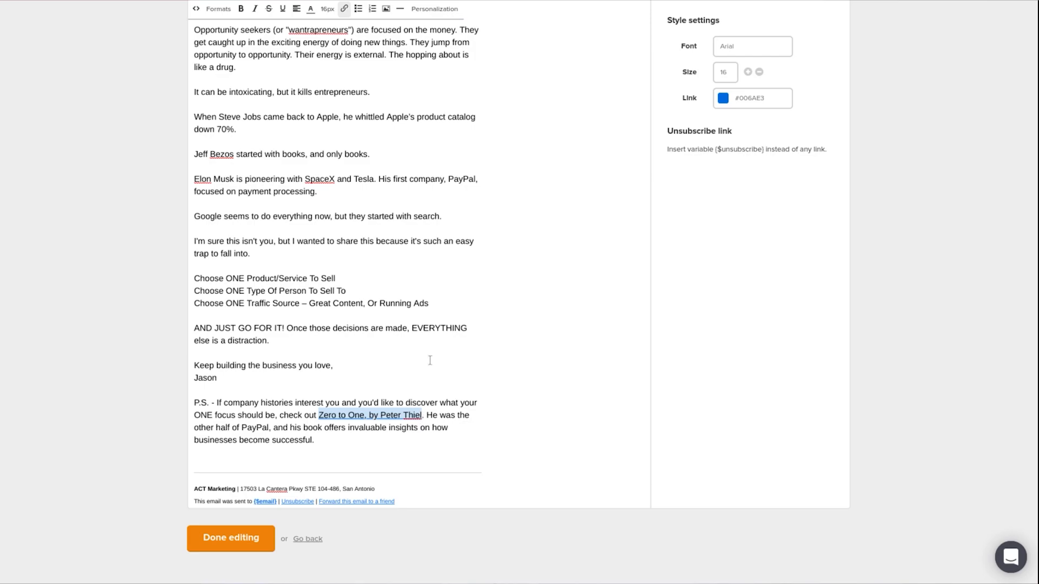
Inspect the Zero to One book link's URL, leave it unchanged, and finish editing the email
left_click(344, 9)
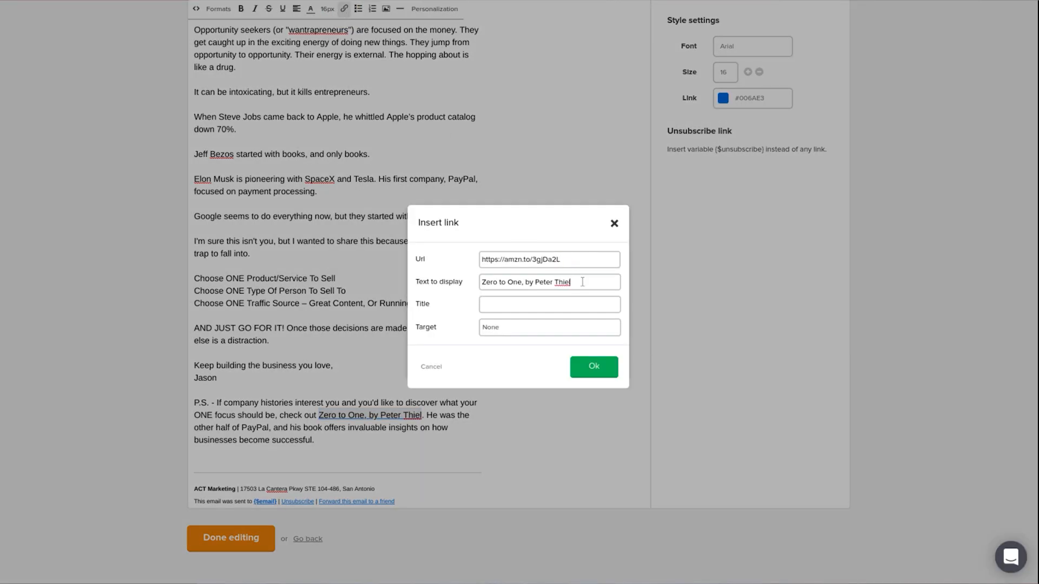
left_click(549, 327)
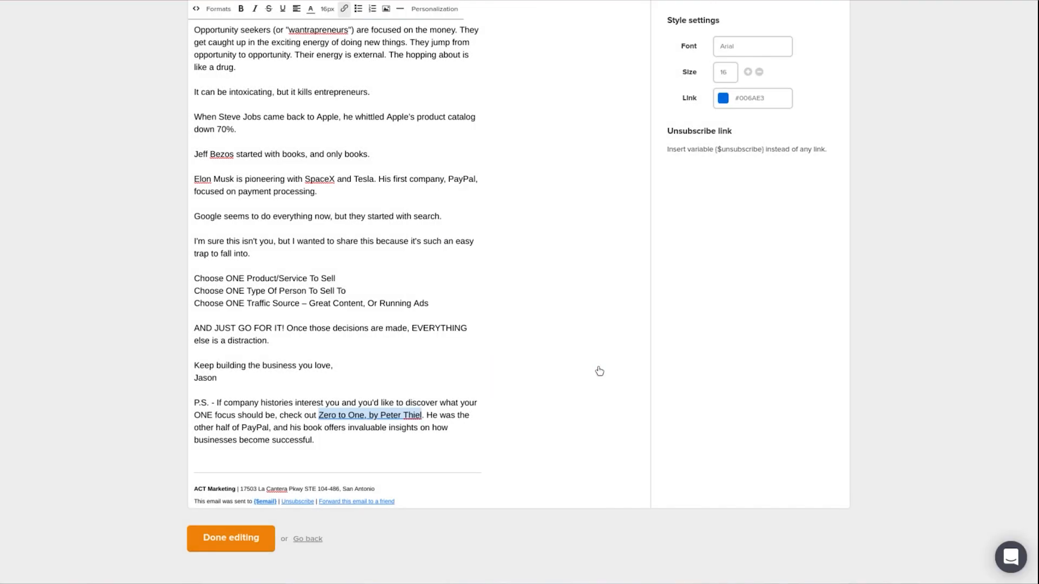
left_click(230, 538)
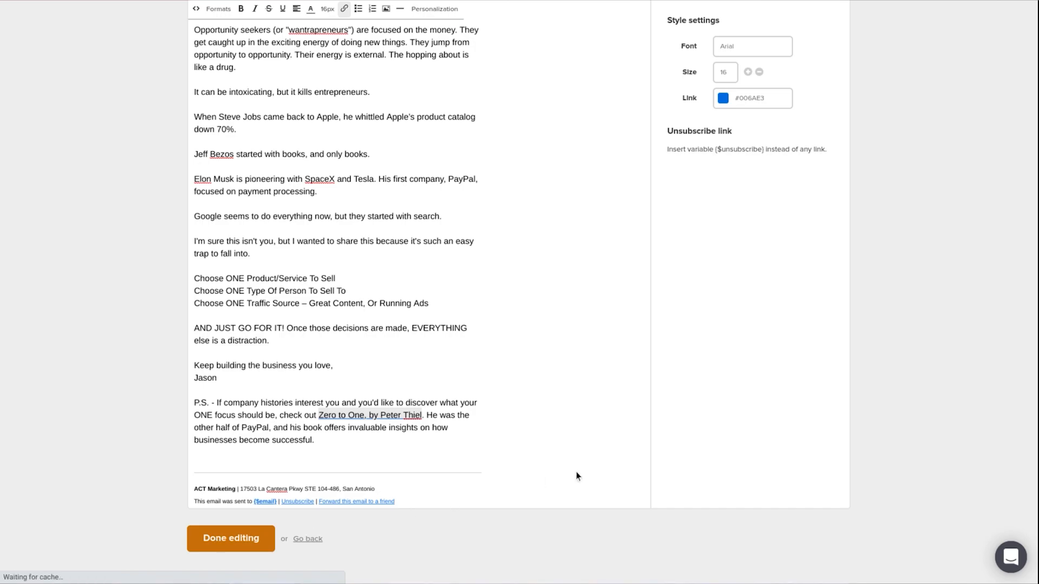
left_click(229, 537)
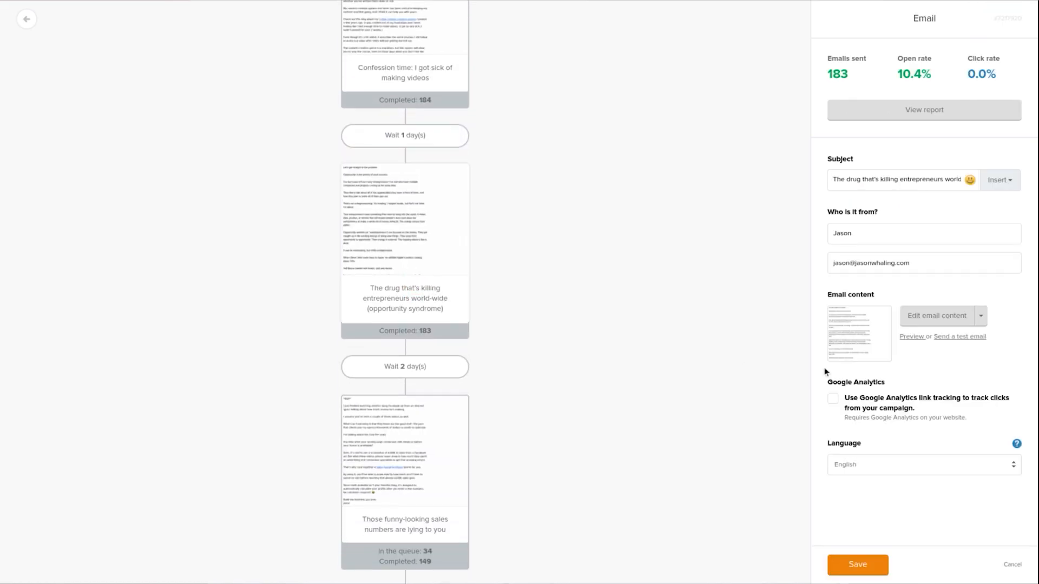
Preview the email and follow its 'Zero to One, by Peter Thiel' link to Amazon
left_click(911, 337)
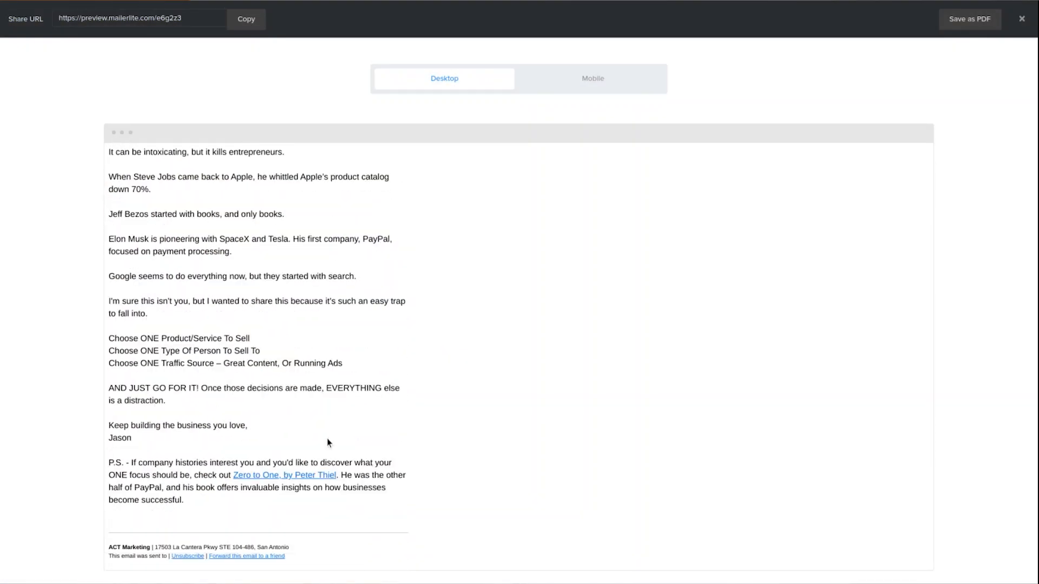
left_click(285, 475)
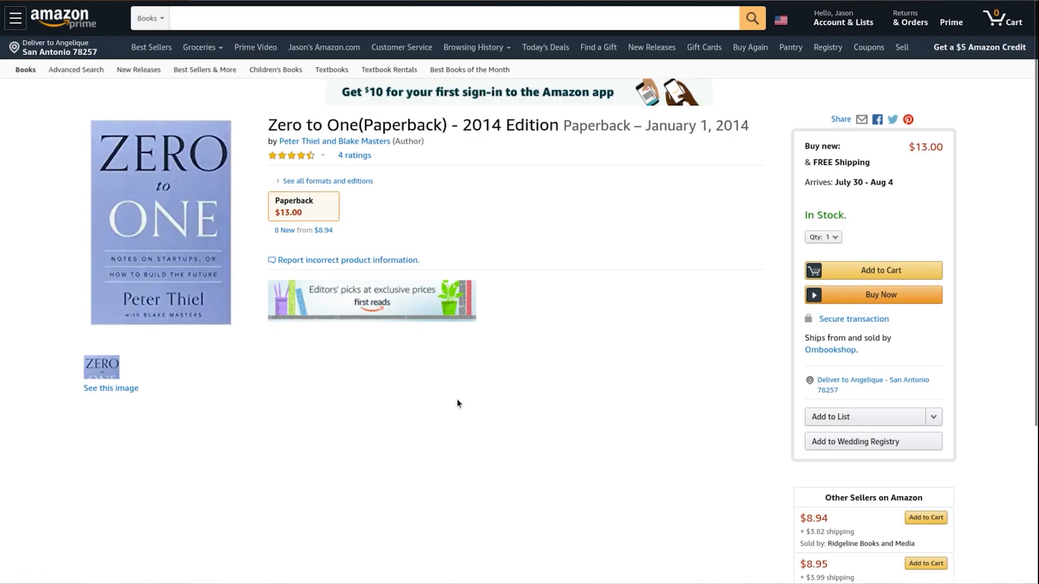